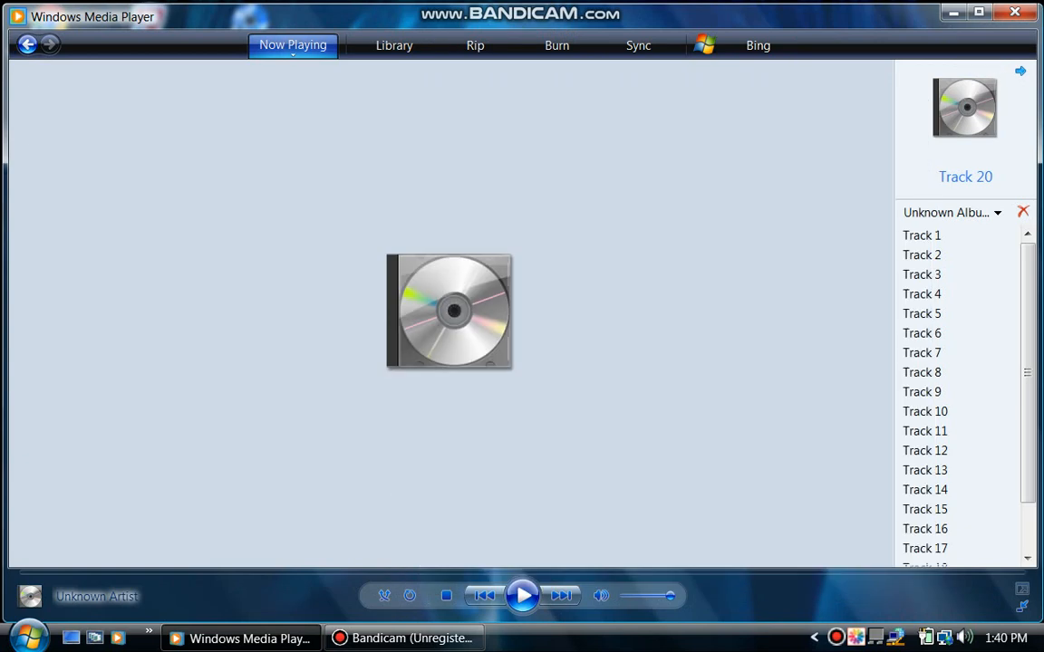
Step: Start playback of Track 20 from the unknown album
left_click(522, 594)
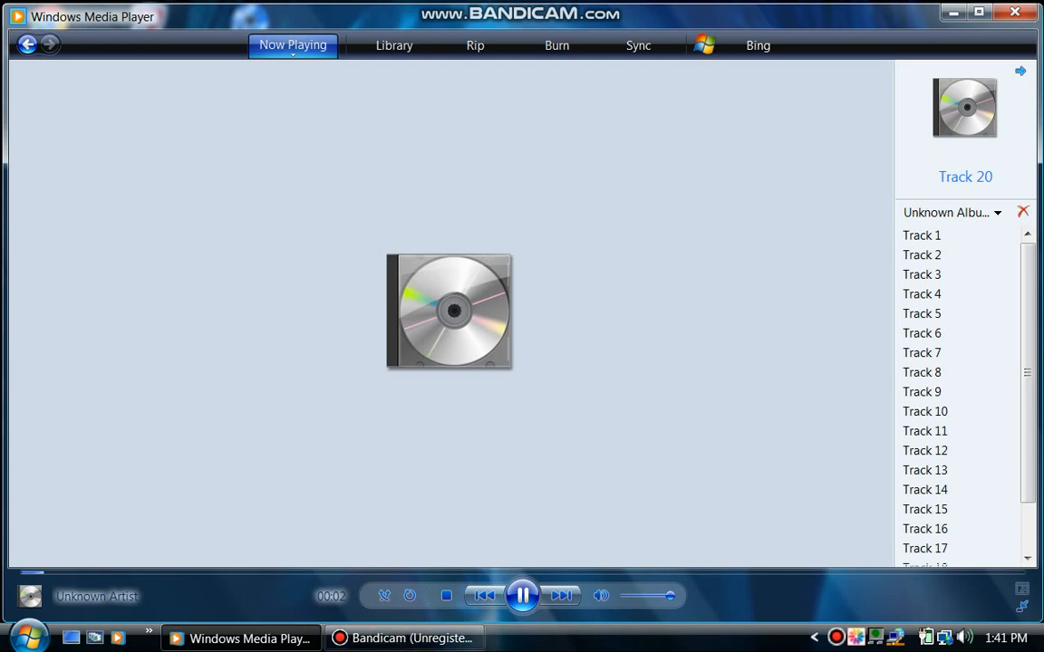
mouse_move(814, 636)
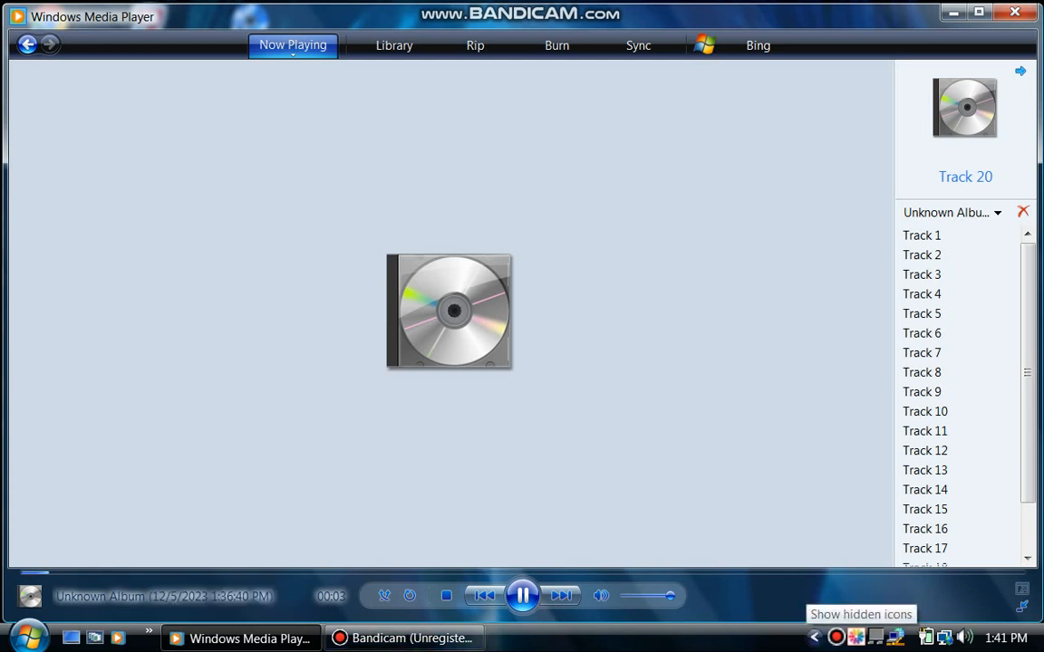